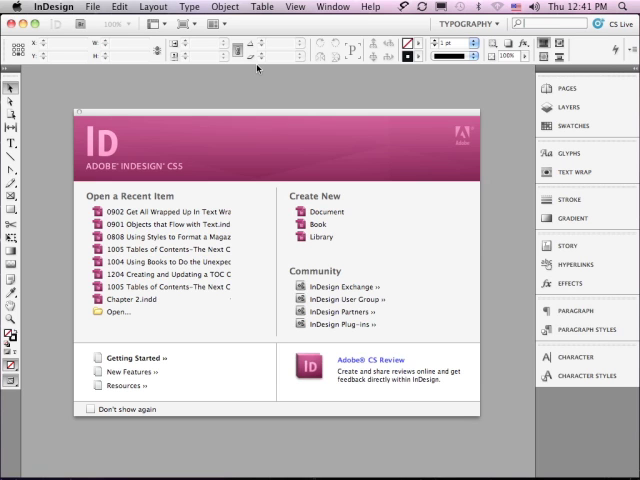
Step: Bring up File > Open and scroll the Sample Files list toward the 0902 text wraps lesson
left_click(93, 7)
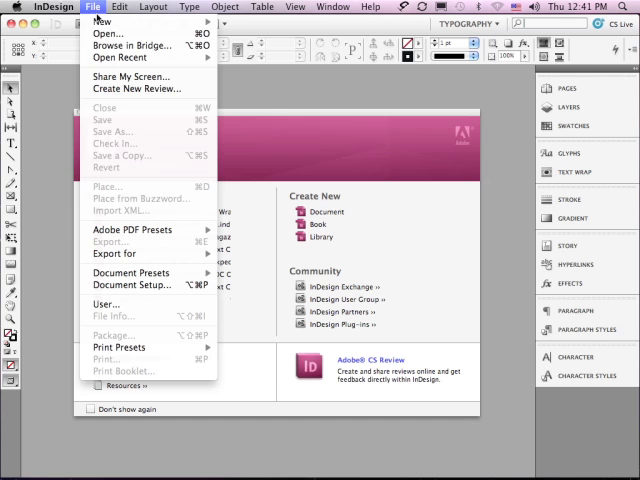
left_click(107, 33)
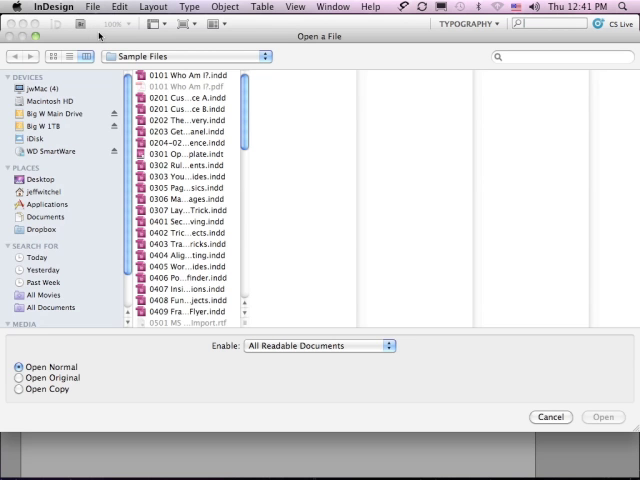
mouse_move(247, 101)
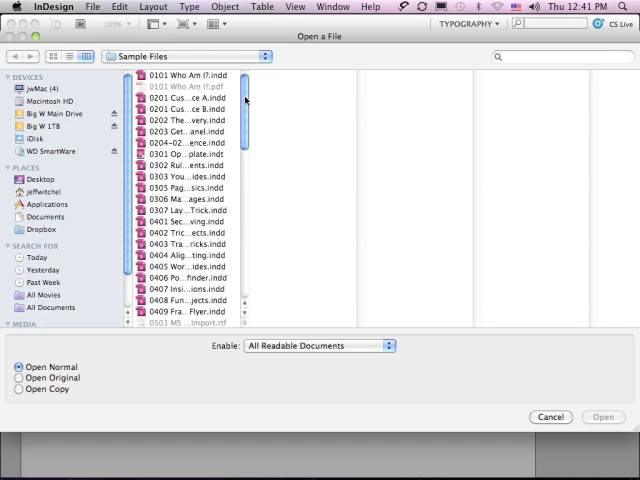
scroll("down", 3)
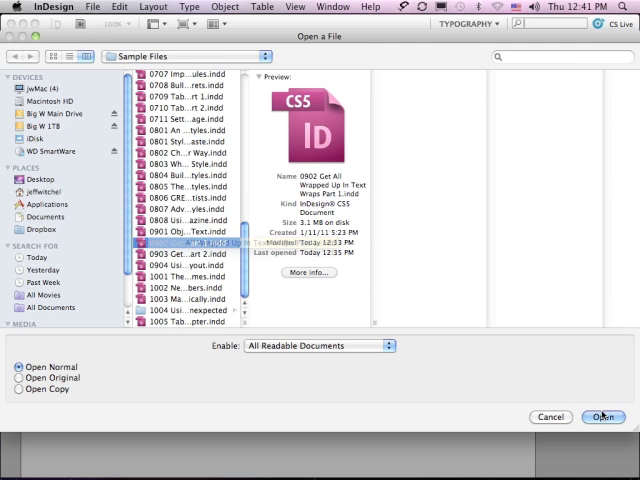
Step: Open the lesson and give the WRAP ANY OBJECT! frame a bounding-box wrap with 0.125 in and 0.0625 in offsets
left_click(603, 417)
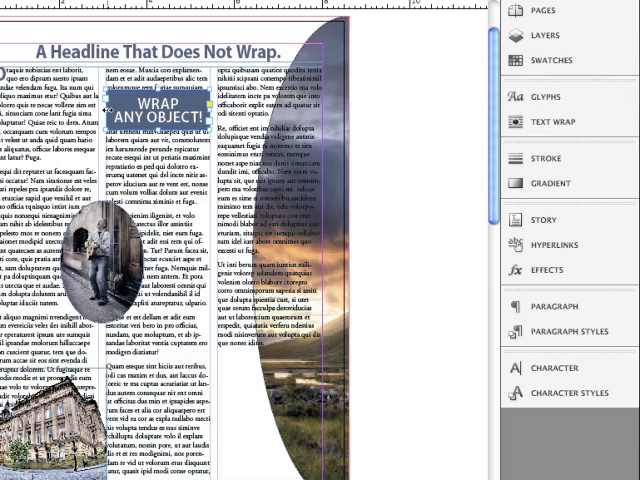
left_click(555, 118)
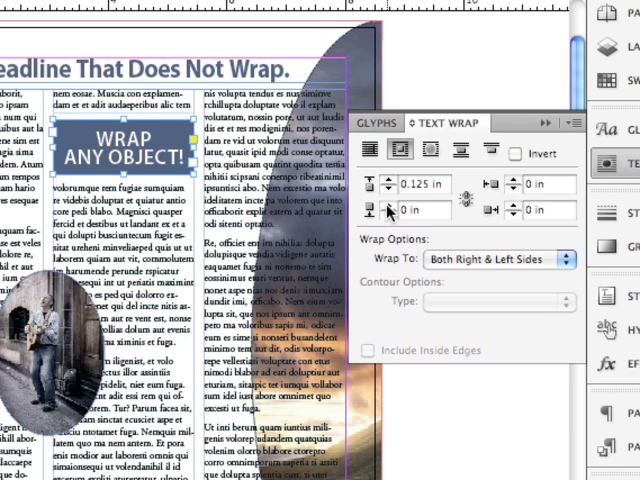
left_click(389, 215)
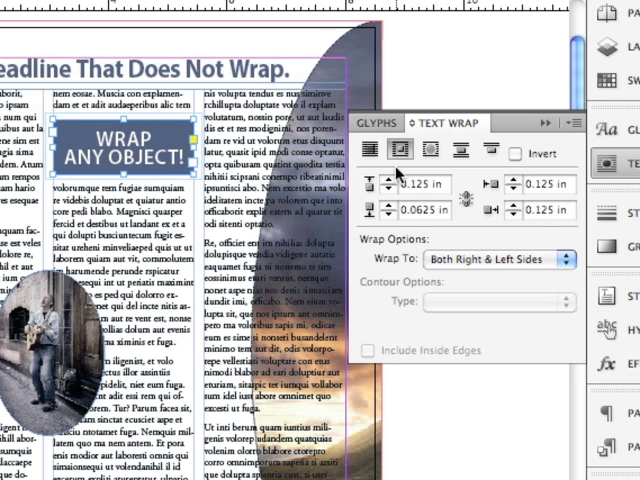
mouse_move(430, 148)
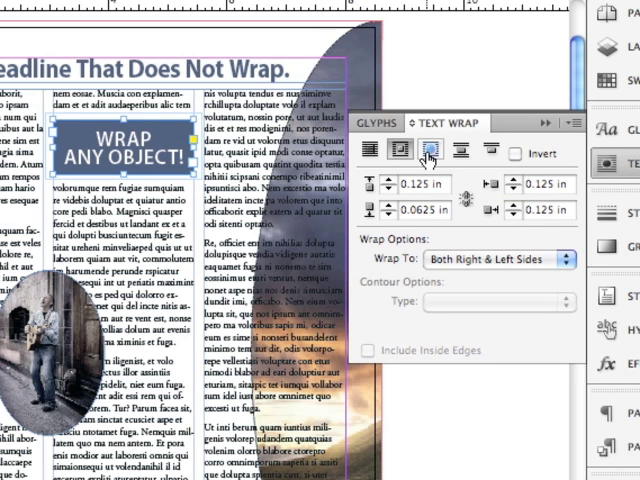
left_click(427, 153)
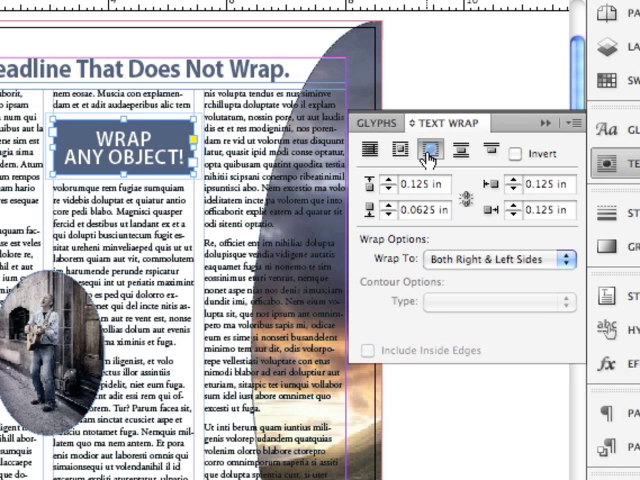
Step: Wrap text around the oval guitarist photo's shape with a 0.125 in offset
left_click(393, 156)
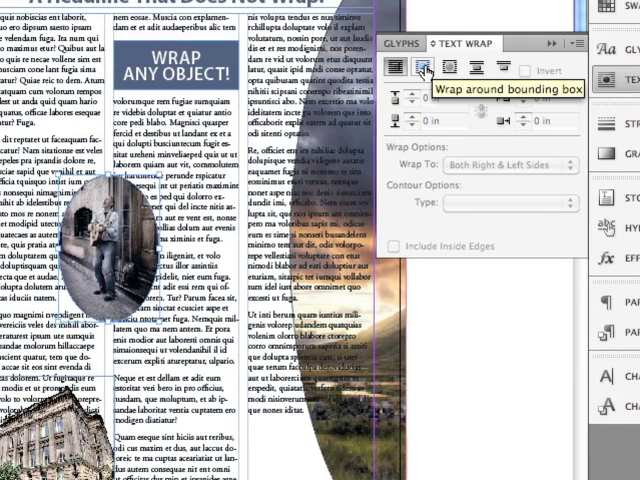
left_click(423, 70)
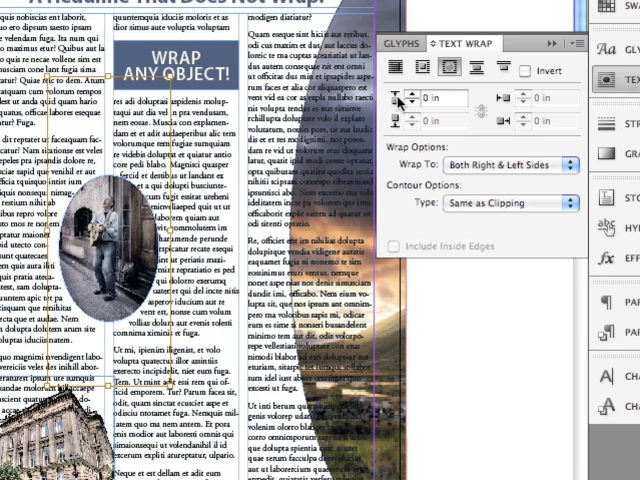
type("0.125 in")
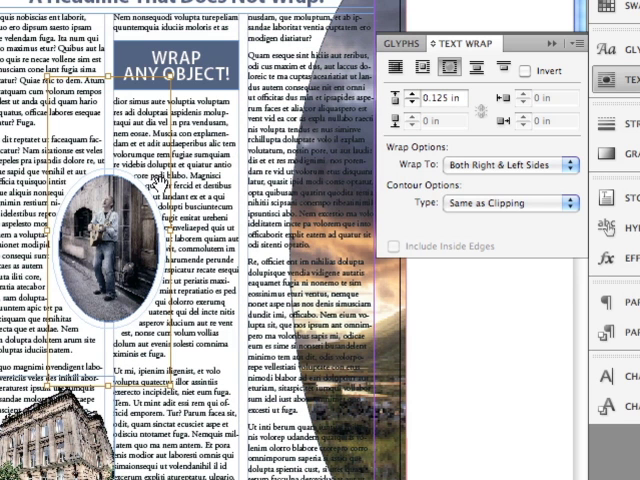
mouse_move(170, 308)
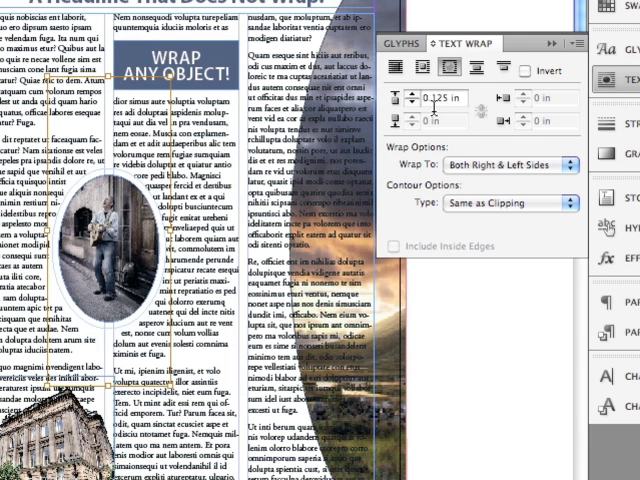
mouse_move(477, 70)
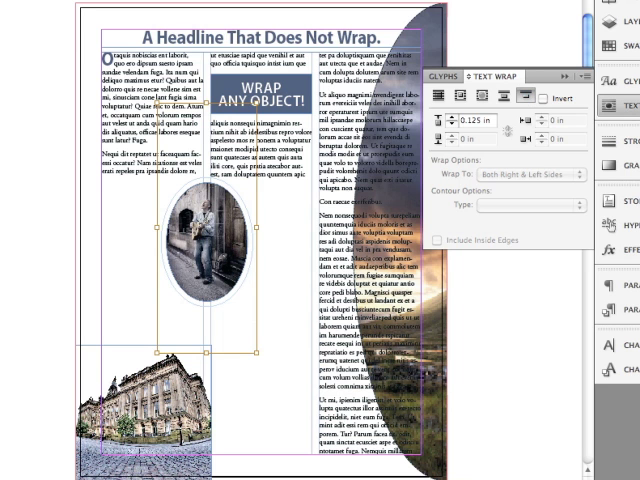
mouse_move(248, 62)
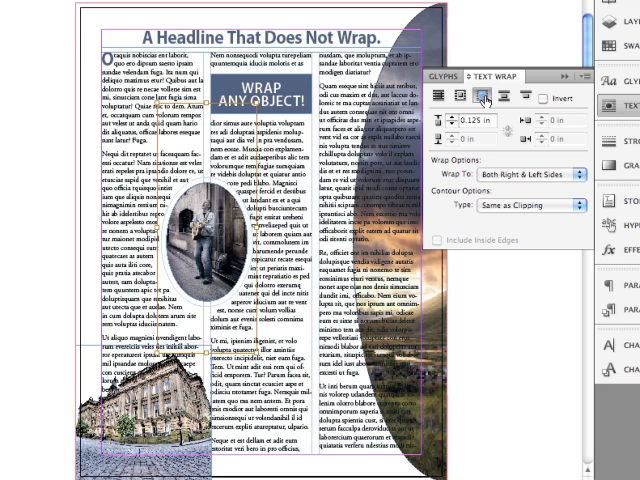
mouse_move(430, 25)
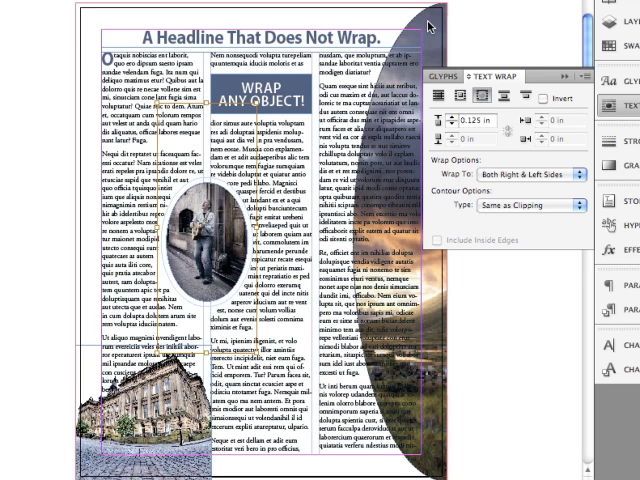
mouse_move(455, 358)
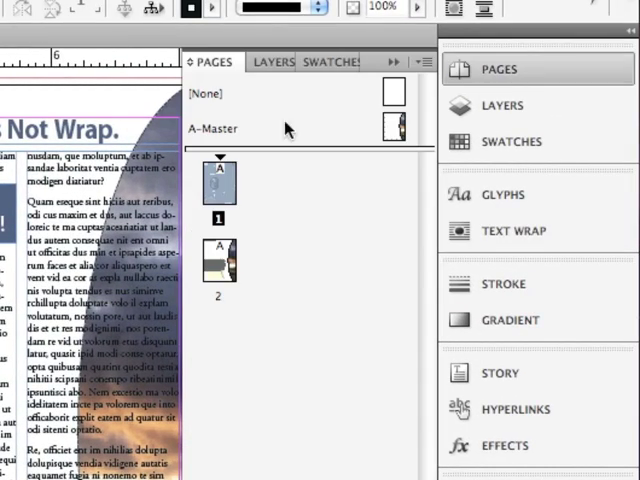
Step: Display the A-Master page with its half-oval landscape image from the Pages panel
double_click(216, 128)
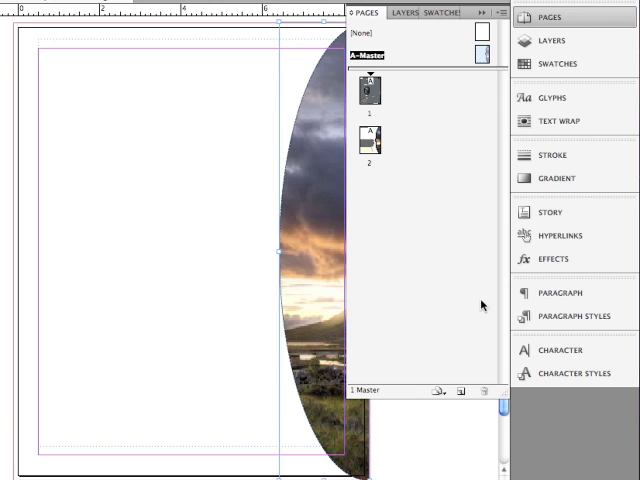
Step: Apply Wrap Around Object Shape to the master page's curved landscape image
left_click(553, 121)
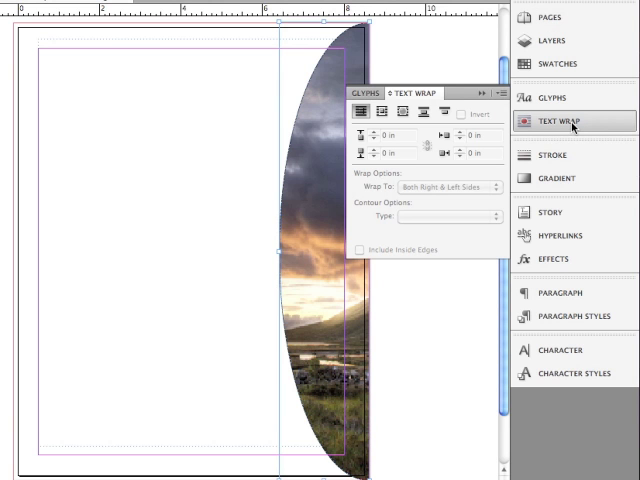
left_click(402, 112)
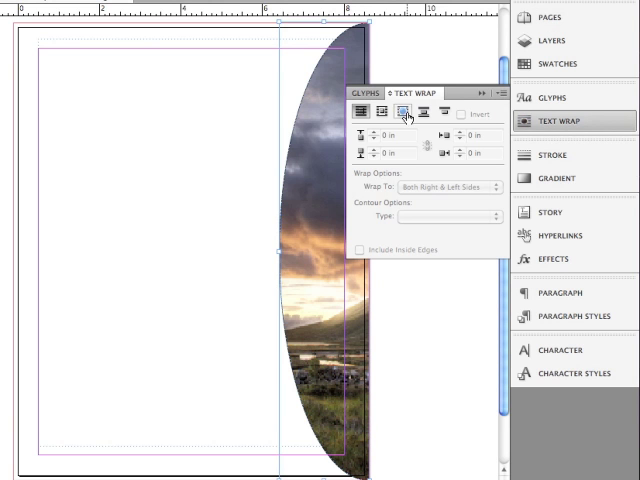
mouse_move(404, 113)
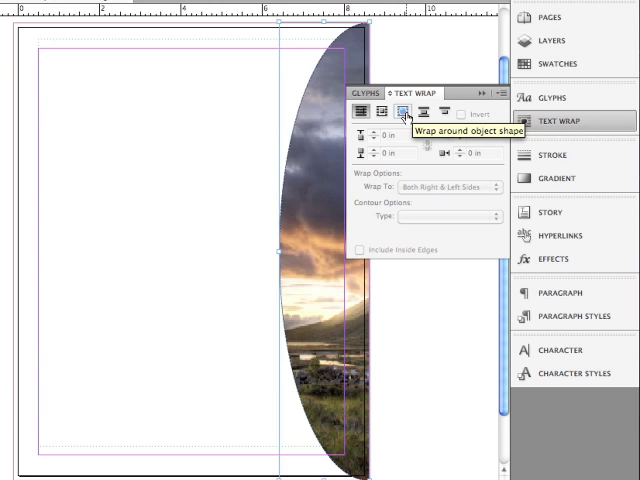
left_click(398, 111)
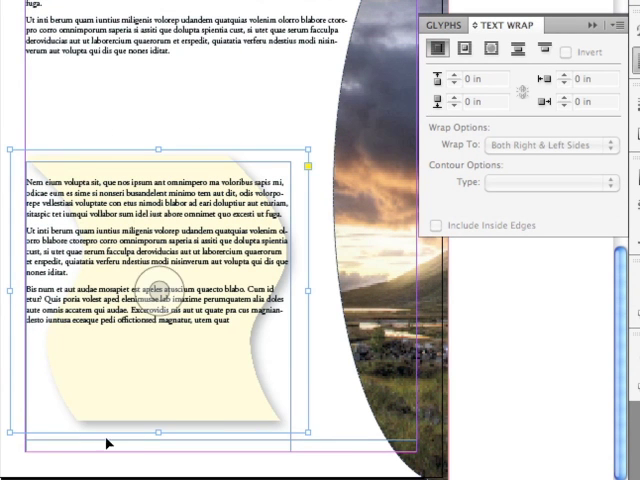
mouse_move(225, 105)
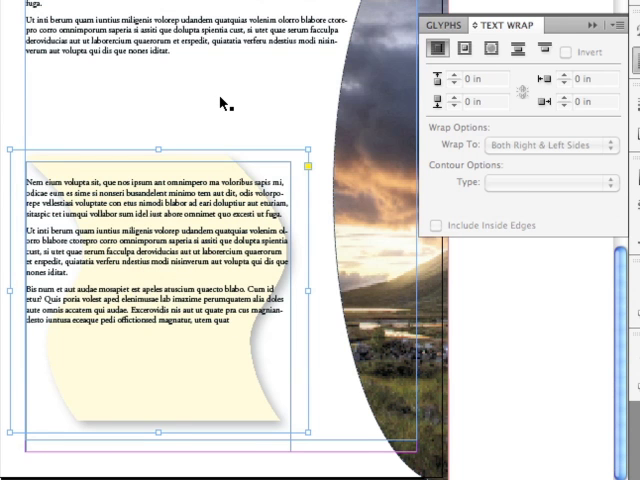
Step: Give the yellow wavy graphic a bounding-box wrap with a 0.3125 in top offset
left_click(459, 51)
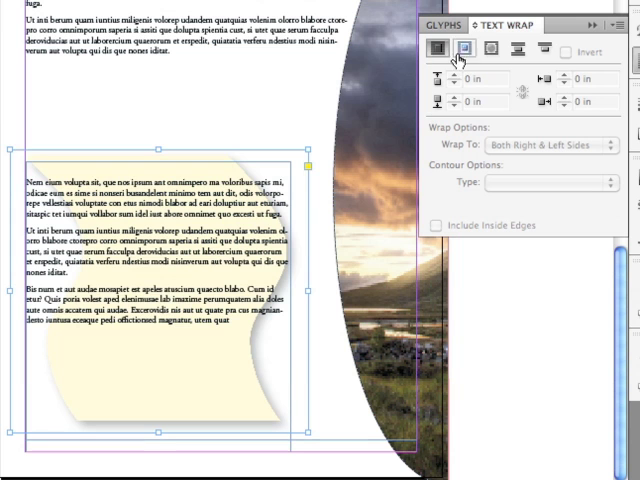
left_click(474, 48)
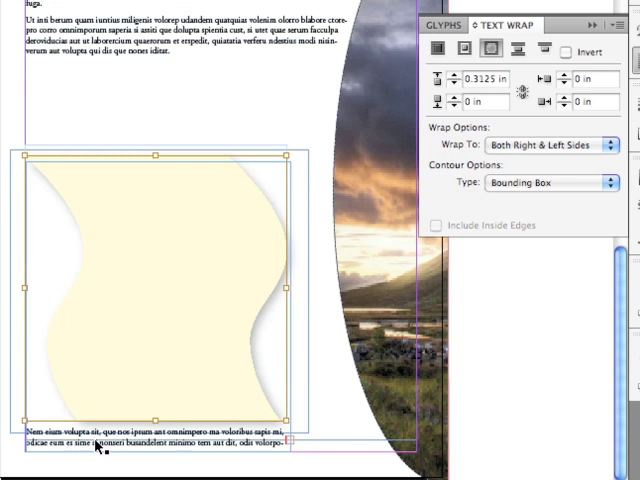
mouse_move(185, 448)
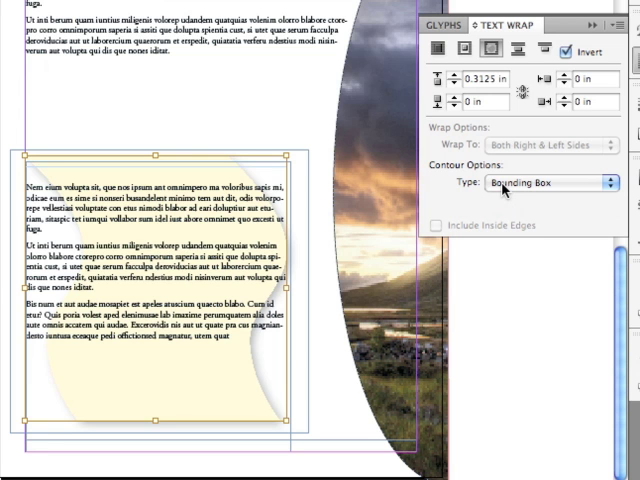
Step: Invert the wavy graphic's wrap and contour it by Alpha Channel transparency so text flows inside
left_click(560, 183)
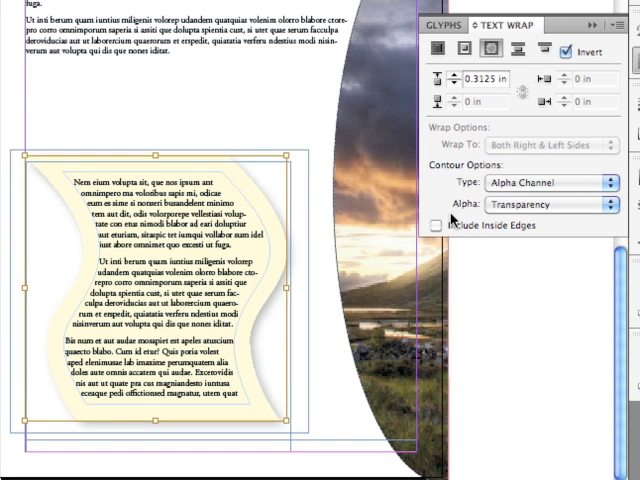
mouse_move(520, 218)
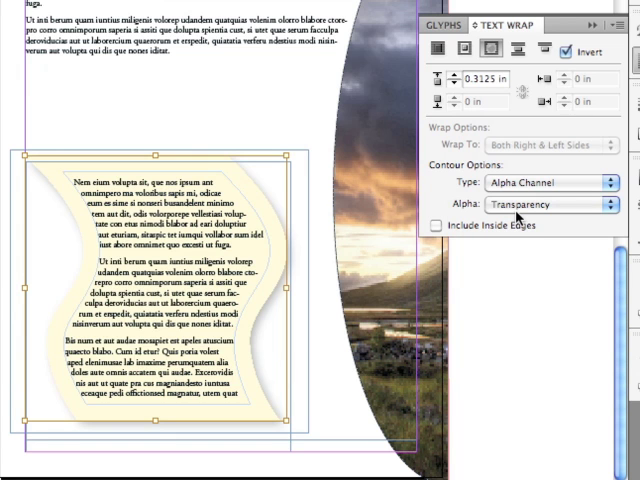
mouse_move(262, 200)
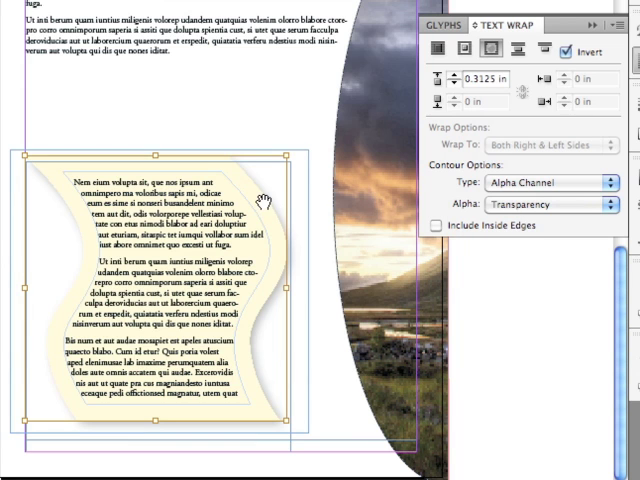